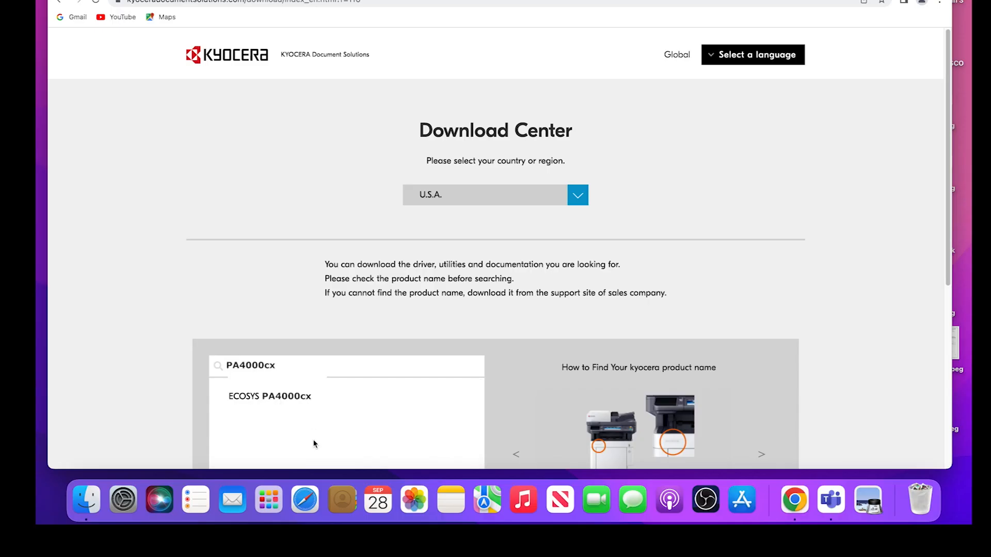
Open the ECOSYS PA4000cx download page set to Mac OS X 10.9 or later, English (US)
{"action": "left_click", "coordinate": [270, 396]}
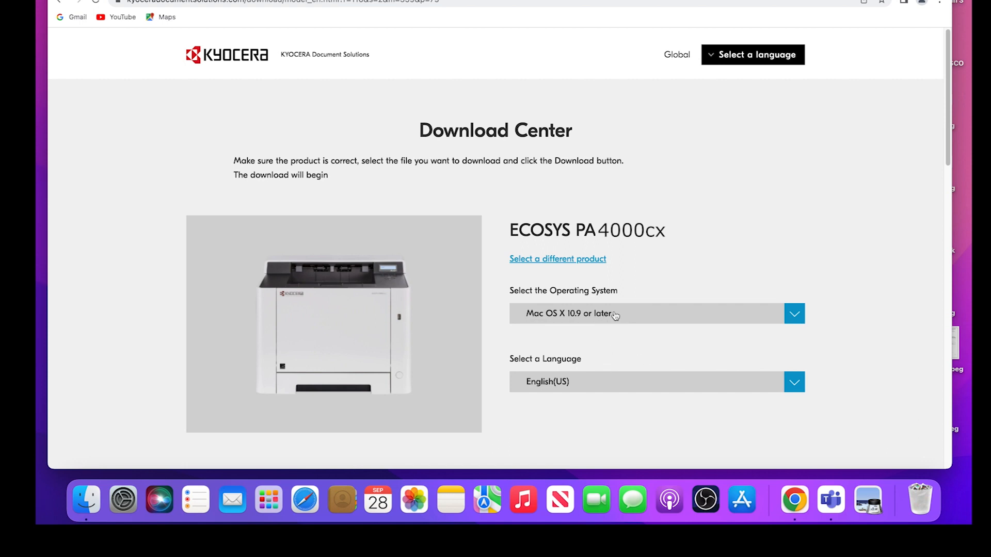
{"action": "mouse_move", "coordinate": [542, 323]}
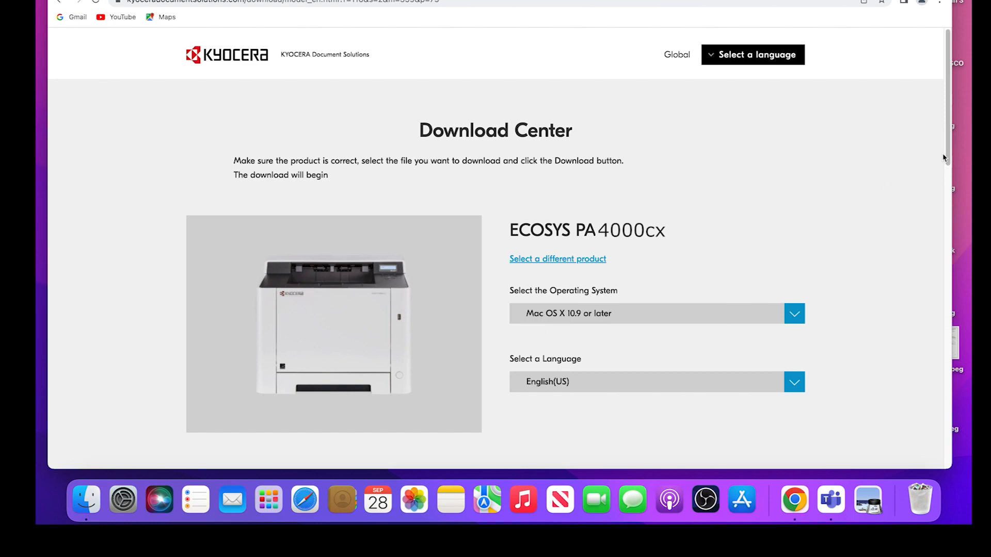
Agree to the licence, download the Mac Printer Driver (10.9 and up) zip, and open it
{"action": "scroll", "scroll_direction": "down", "scroll_amount": 3}
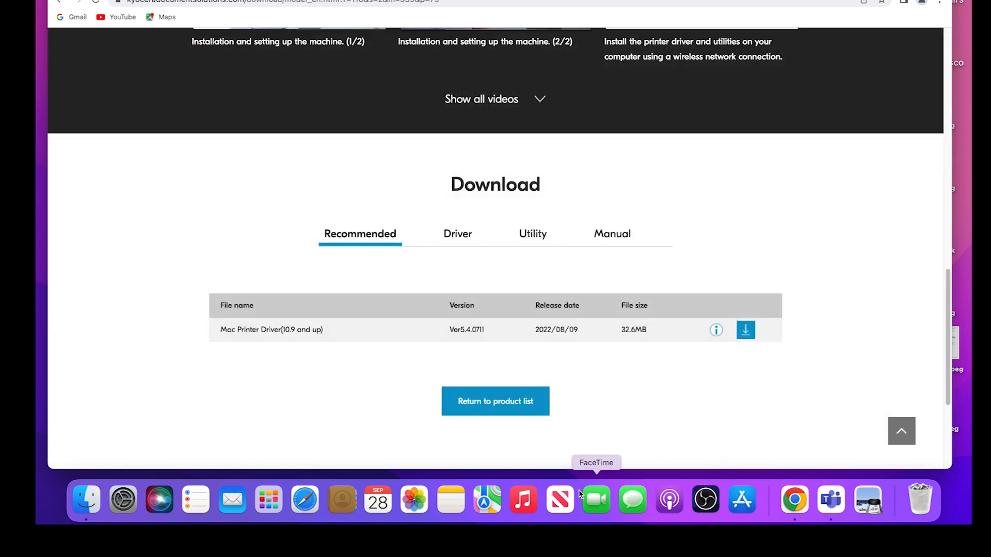
{"action": "mouse_move", "coordinate": [607, 408]}
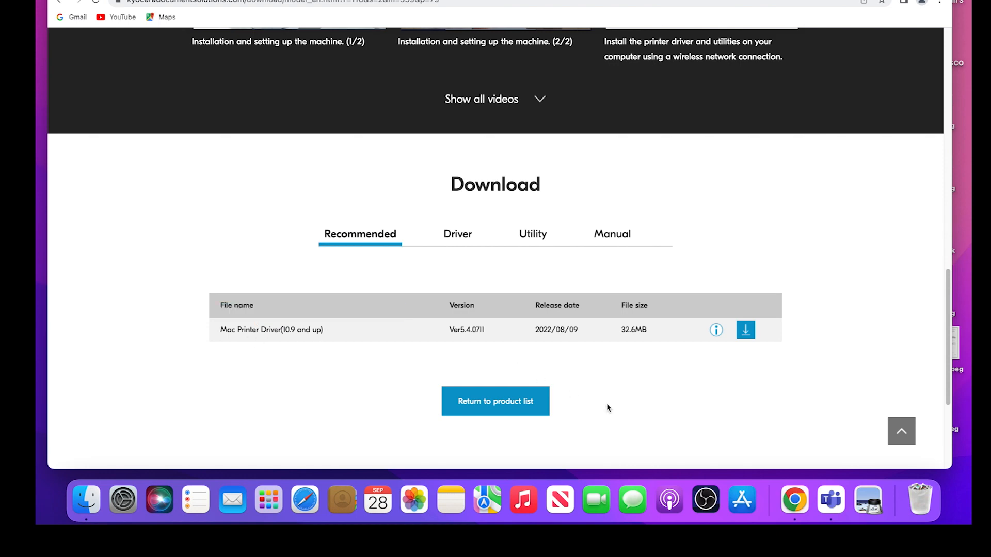
{"action": "left_click", "coordinate": [745, 329]}
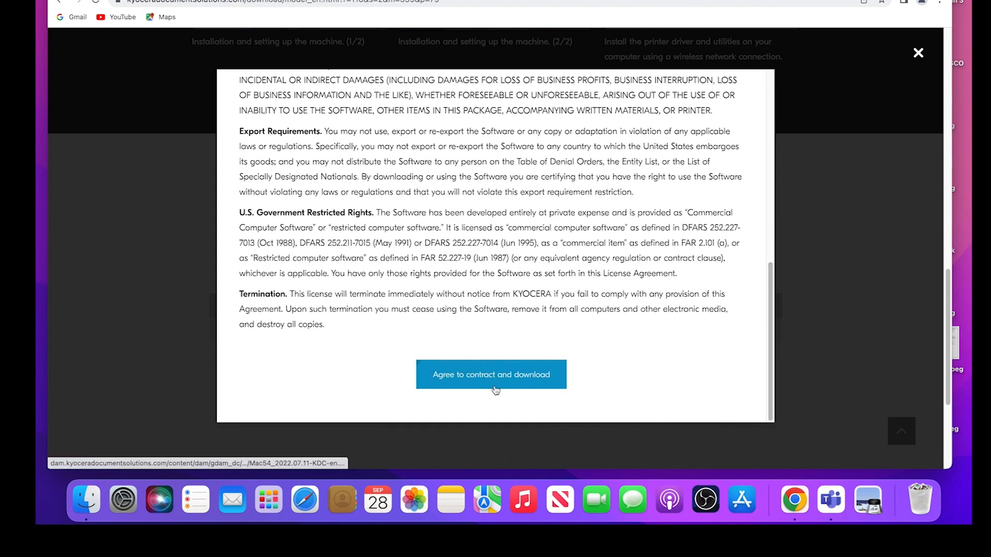
{"action": "left_click", "coordinate": [491, 374]}
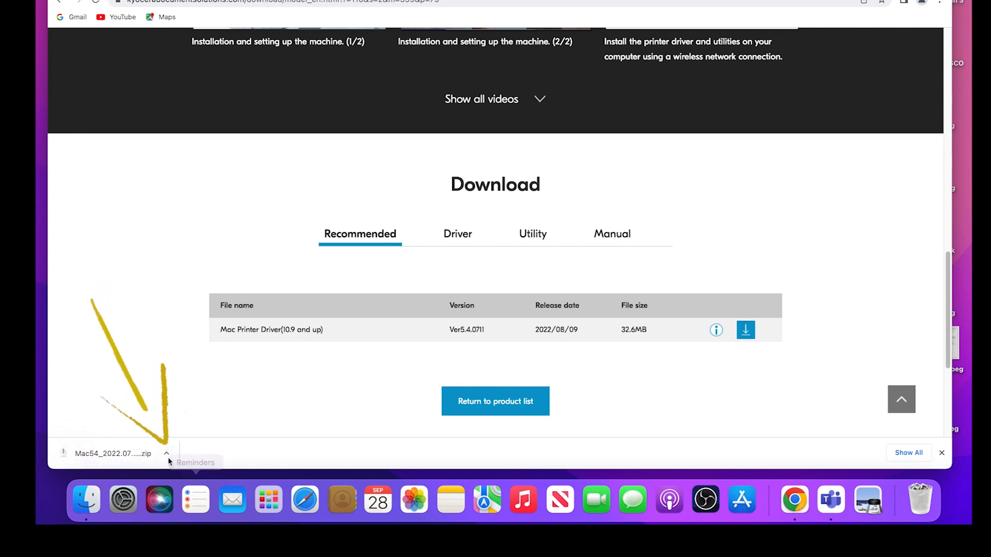
{"action": "left_click", "coordinate": [166, 453]}
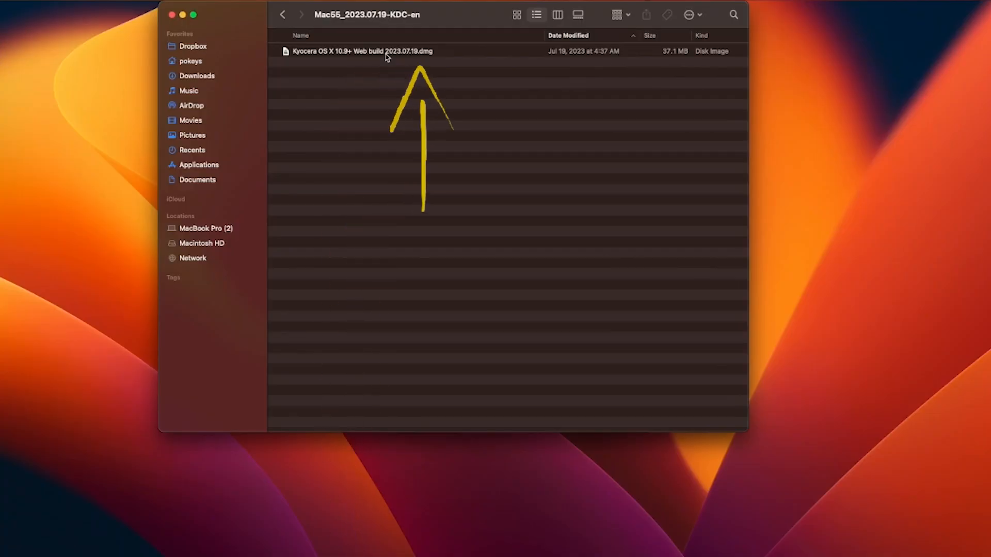
Open the Kyocera OS X 10.9+ disk image and accept the installer's Read Me and licence
{"action": "double_click", "coordinate": [358, 50]}
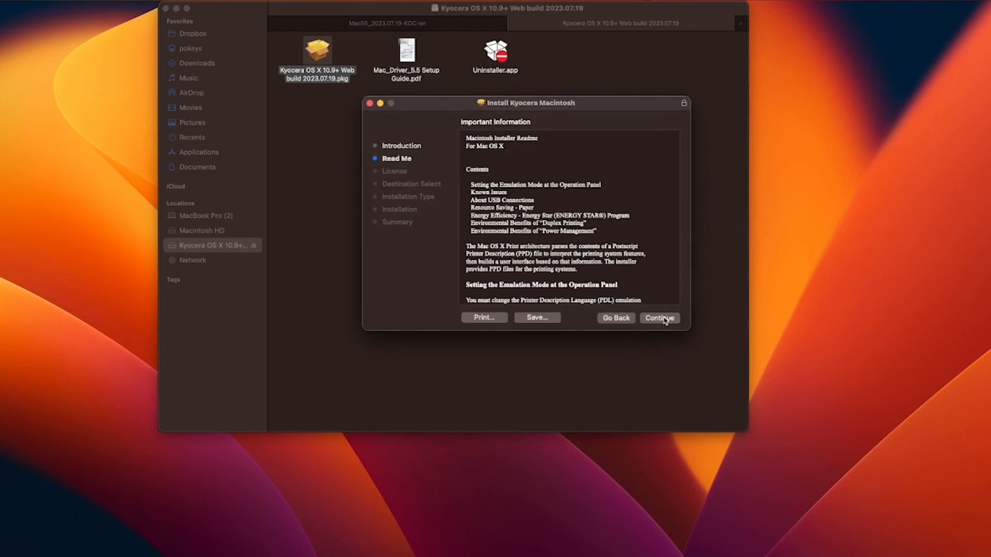
{"action": "left_click", "coordinate": [658, 318]}
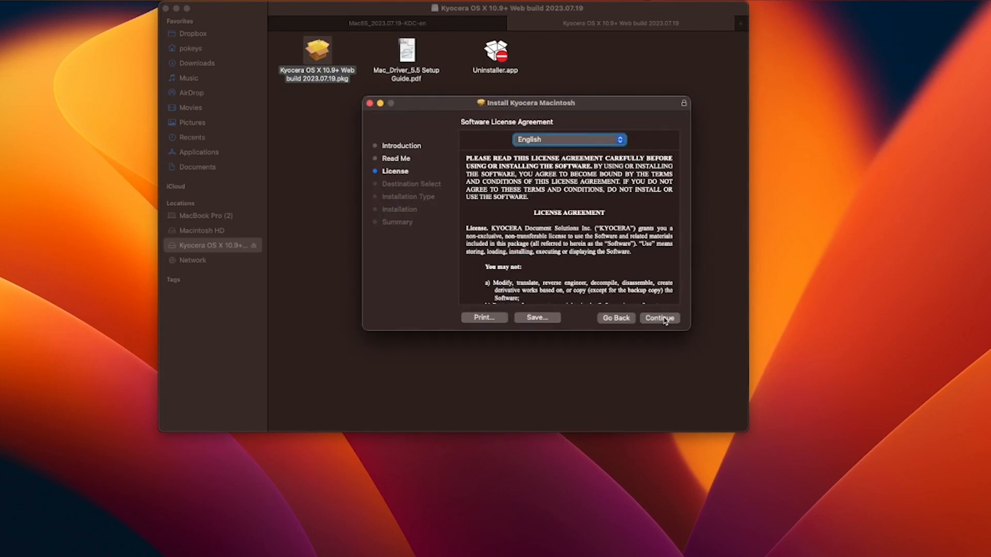
{"action": "left_click", "coordinate": [659, 318]}
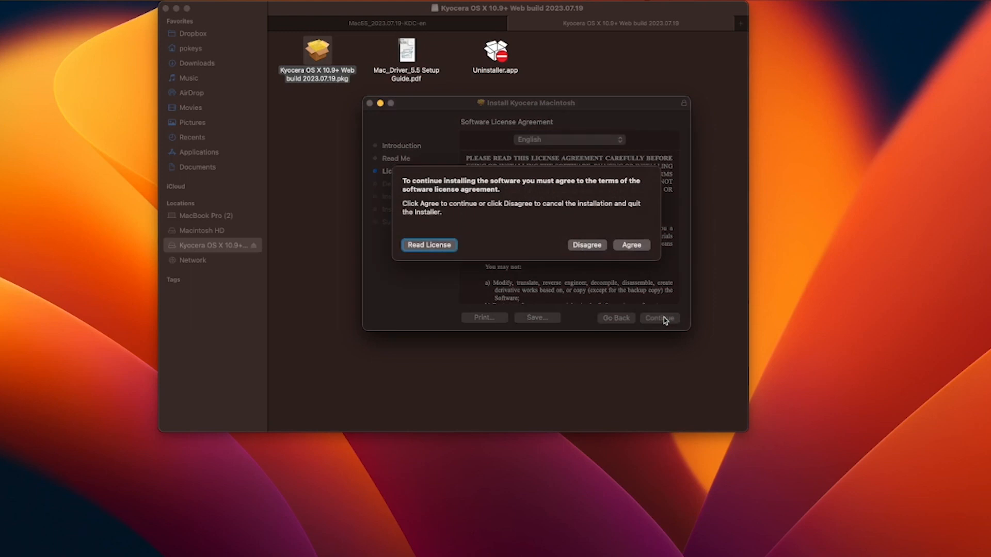
{"action": "left_click", "coordinate": [630, 245]}
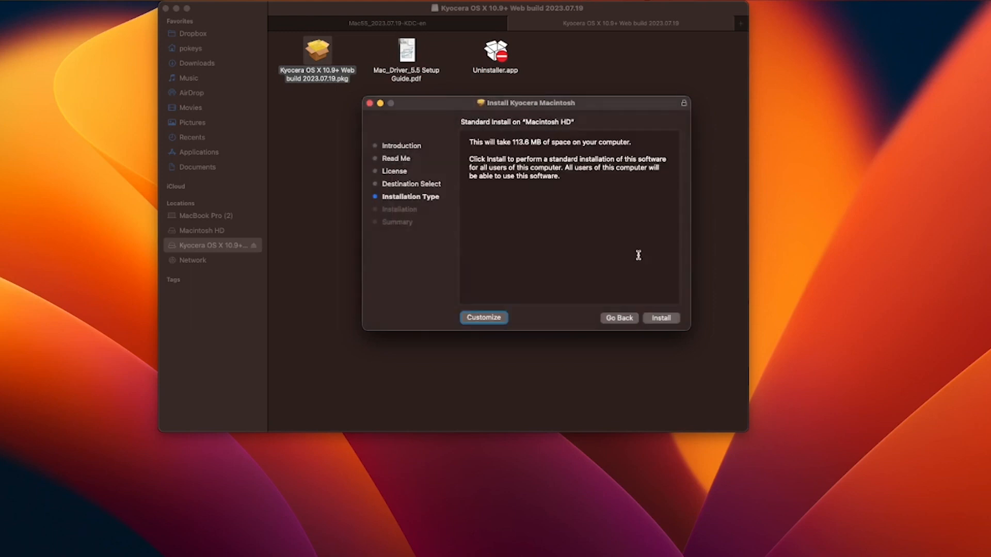
Install the driver on Macintosh HD with the account password, allowing Downloads folder access
{"action": "left_click", "coordinate": [661, 318]}
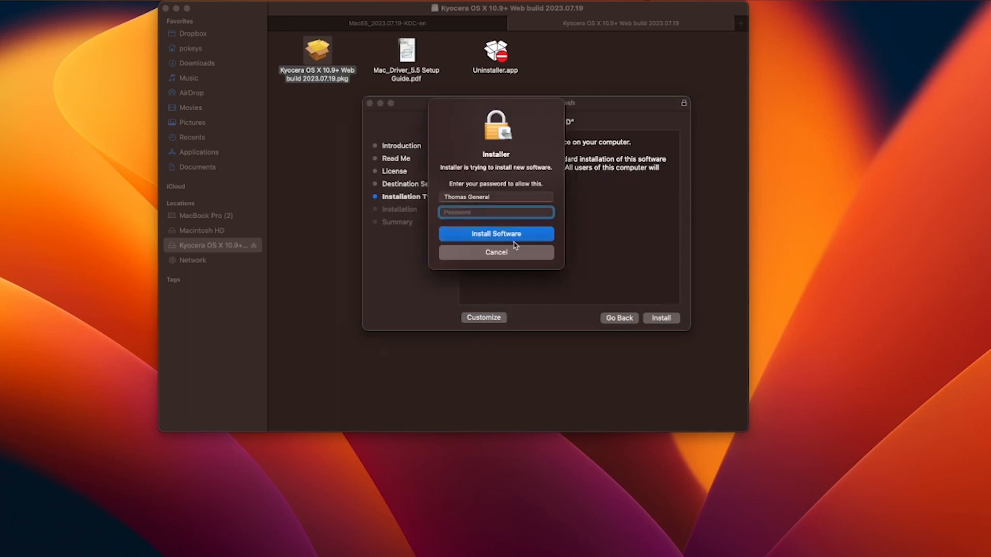
{"action": "type", "text": "password"}
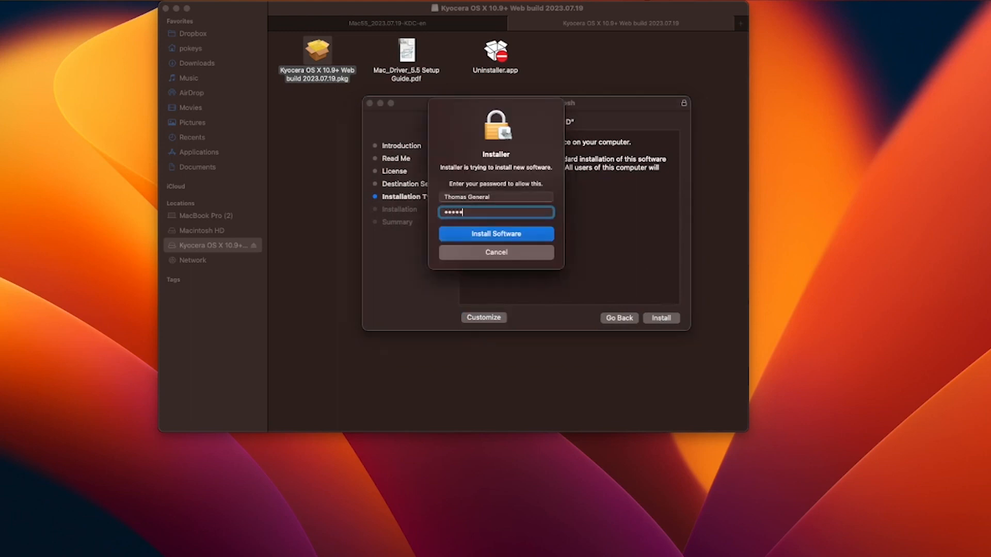
{"action": "left_click", "coordinate": [495, 233]}
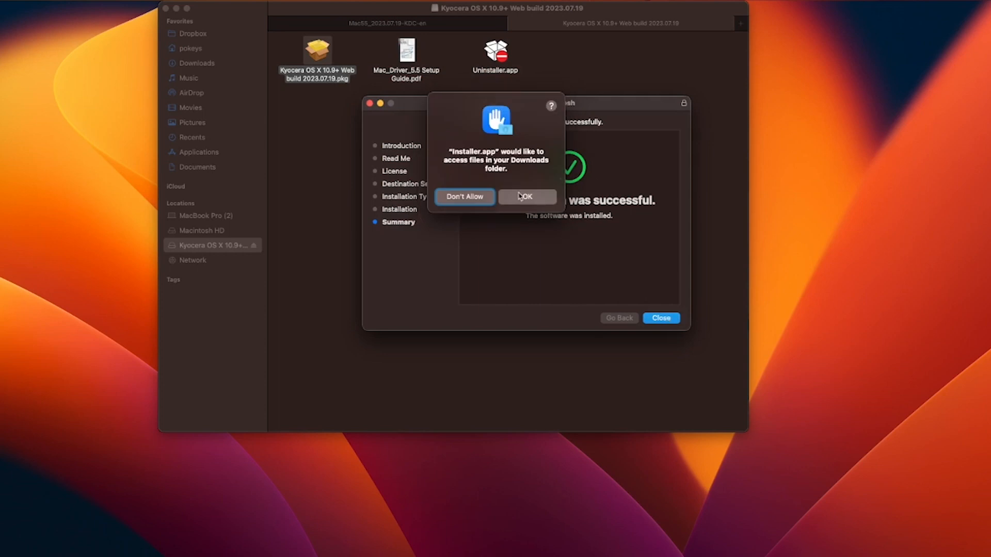
{"action": "left_click", "coordinate": [525, 197]}
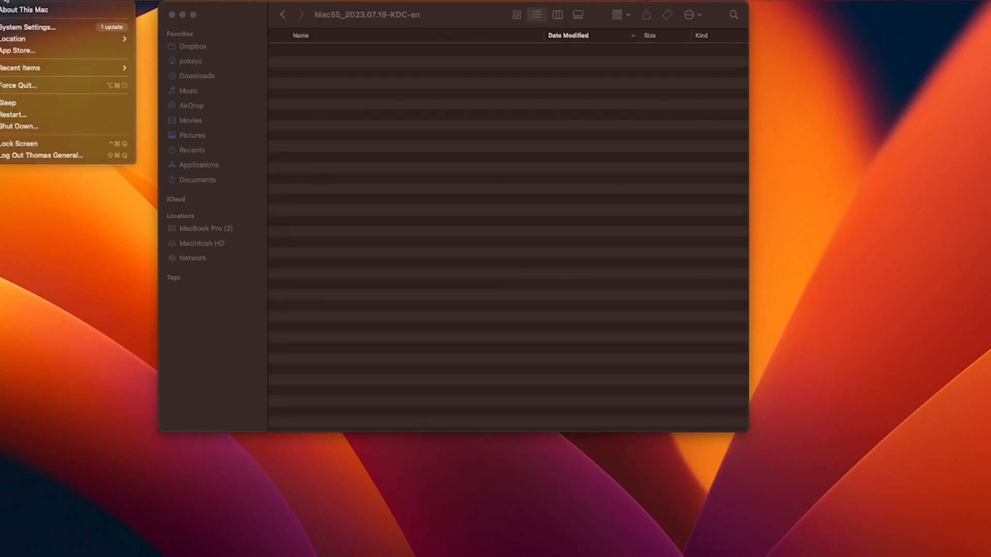
Go to Printers & Scanners in System Settings and bring up Add Printer, Scanner, or Fax
{"action": "left_click", "coordinate": [28, 27]}
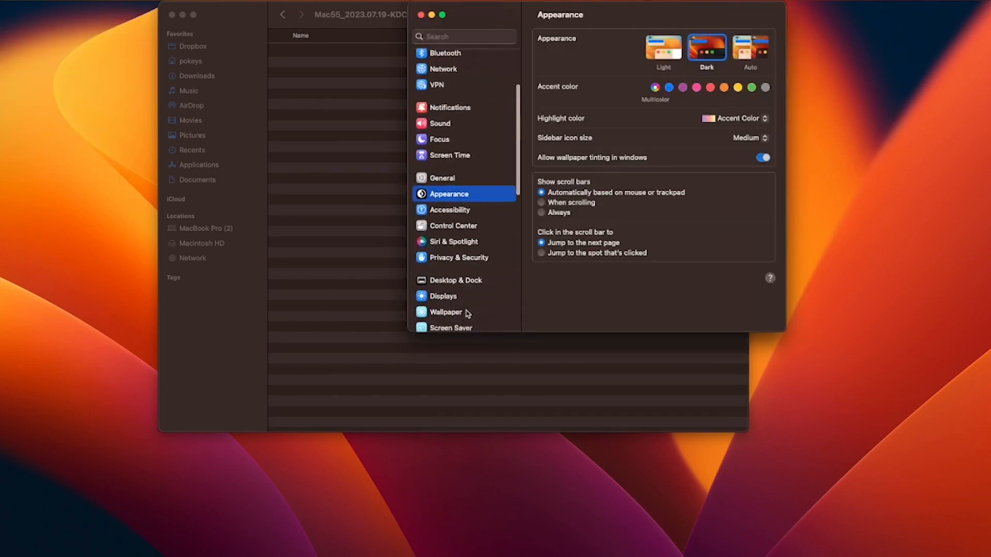
{"action": "scroll", "scroll_direction": "down", "scroll_amount": 3}
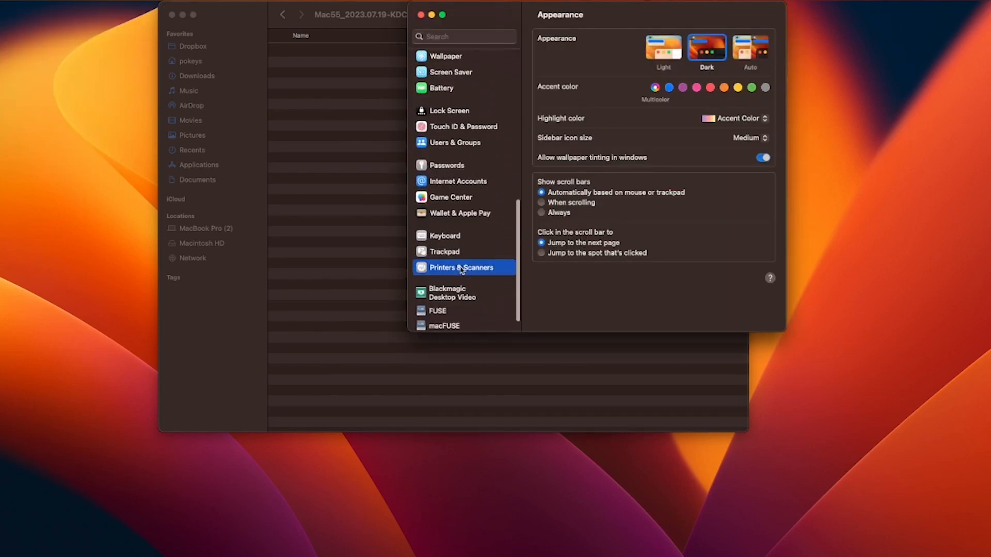
{"action": "left_click", "coordinate": [461, 267]}
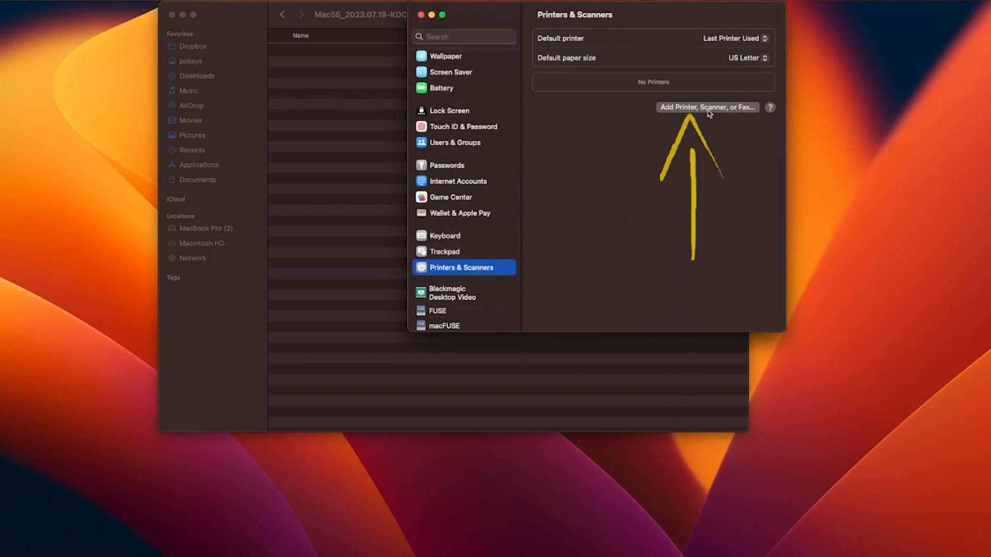
{"action": "left_click", "coordinate": [706, 106]}
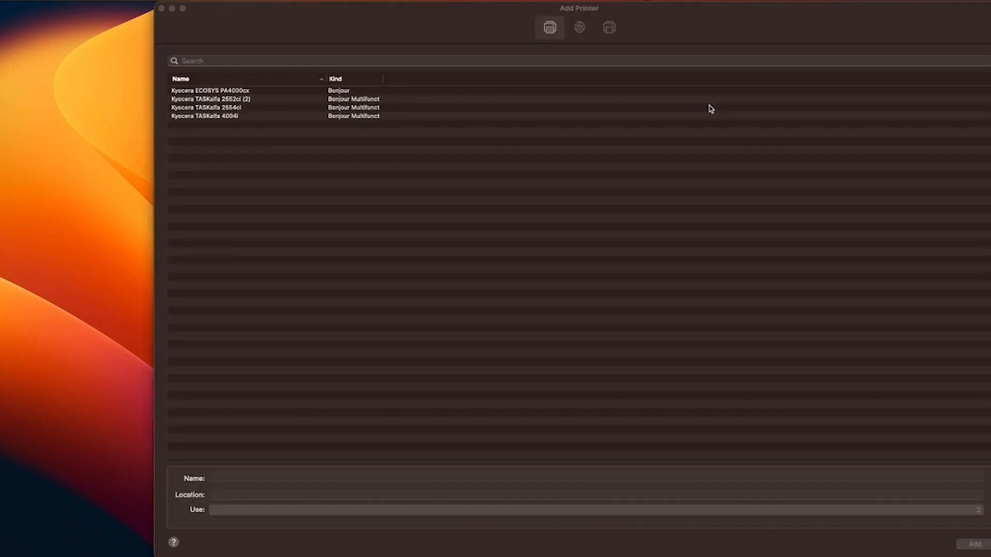
{"action": "mouse_move", "coordinate": [264, 68]}
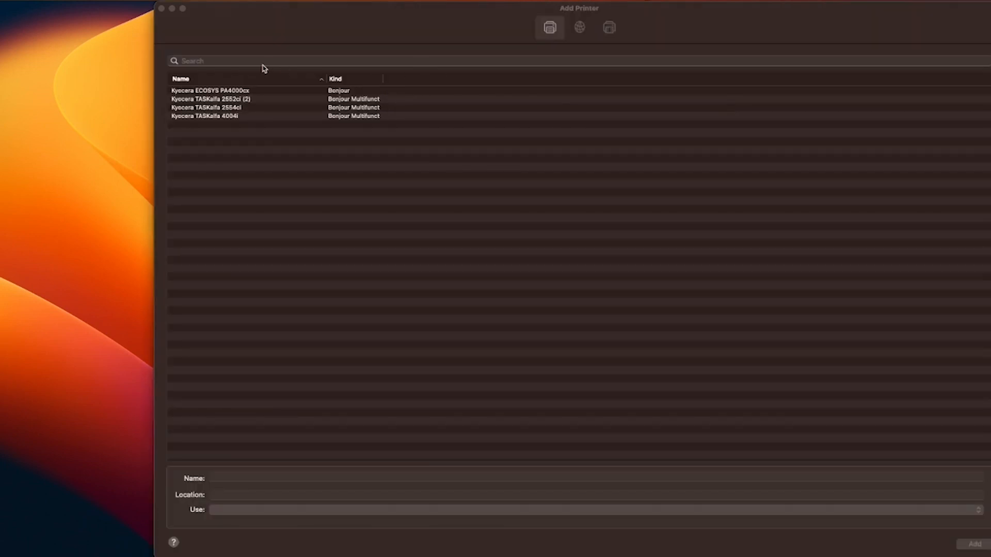
Add a printer by IP 192.168.1.28 using LPD, named 'My Kyocera Printer'
{"action": "left_click", "coordinate": [253, 61]}
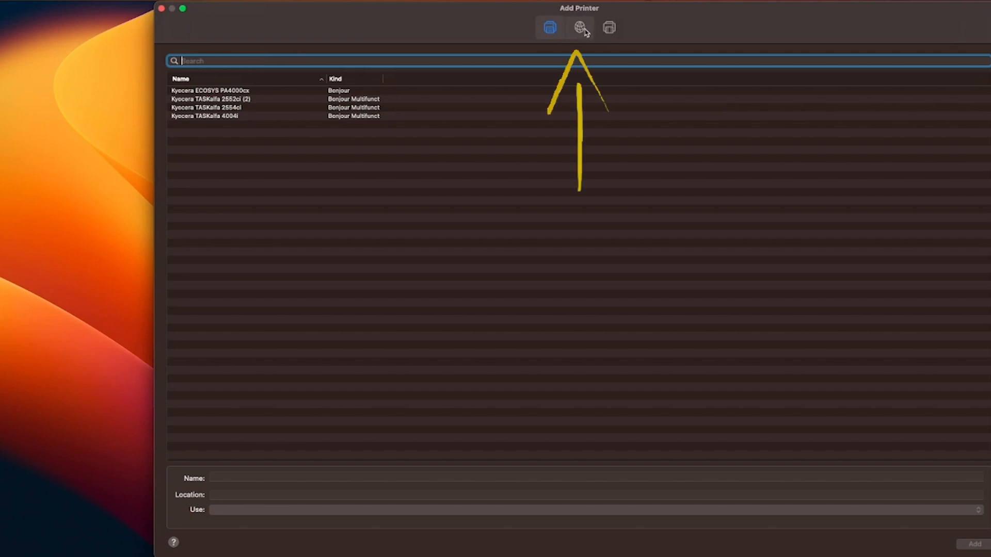
{"action": "left_click", "coordinate": [578, 27]}
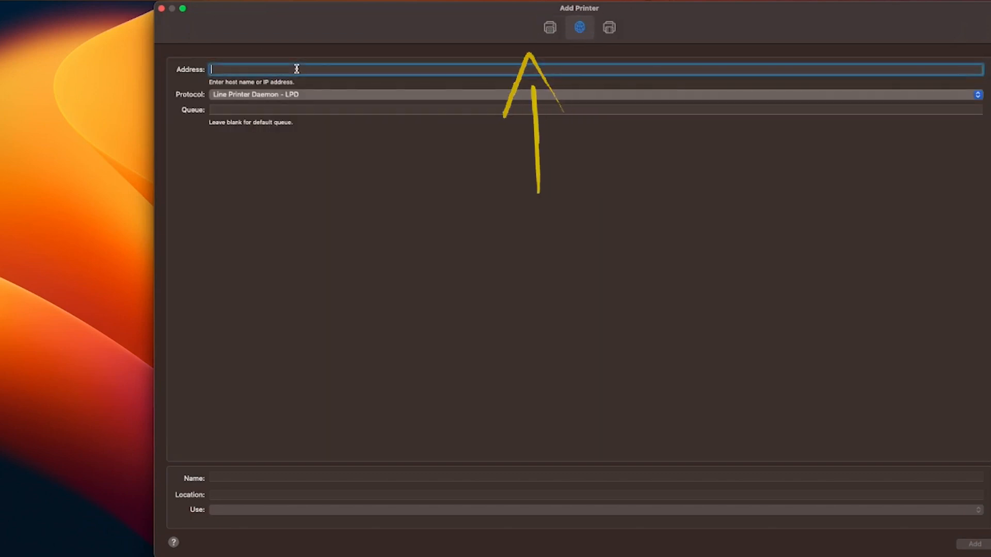
{"action": "type", "text": "192.168.1.28"}
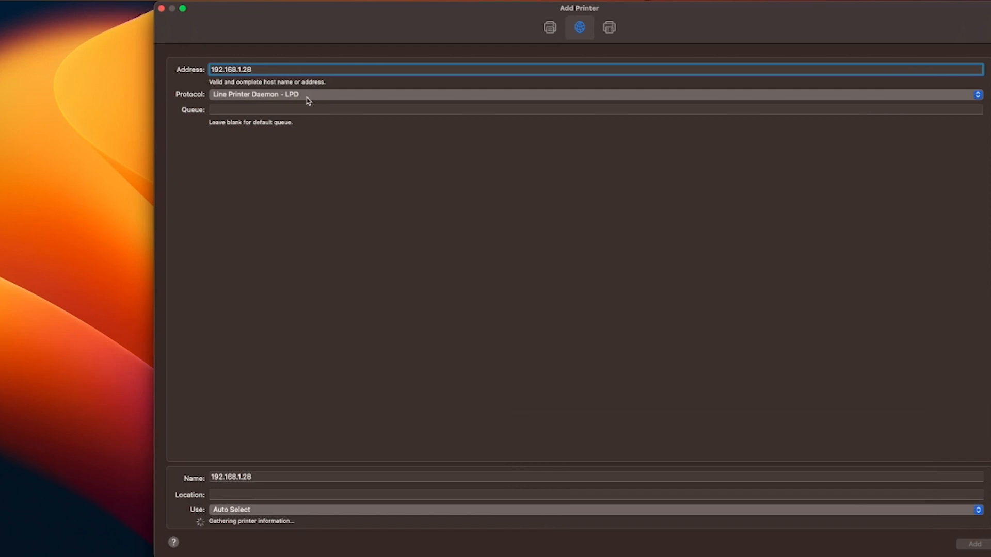
{"action": "left_click", "coordinate": [278, 93]}
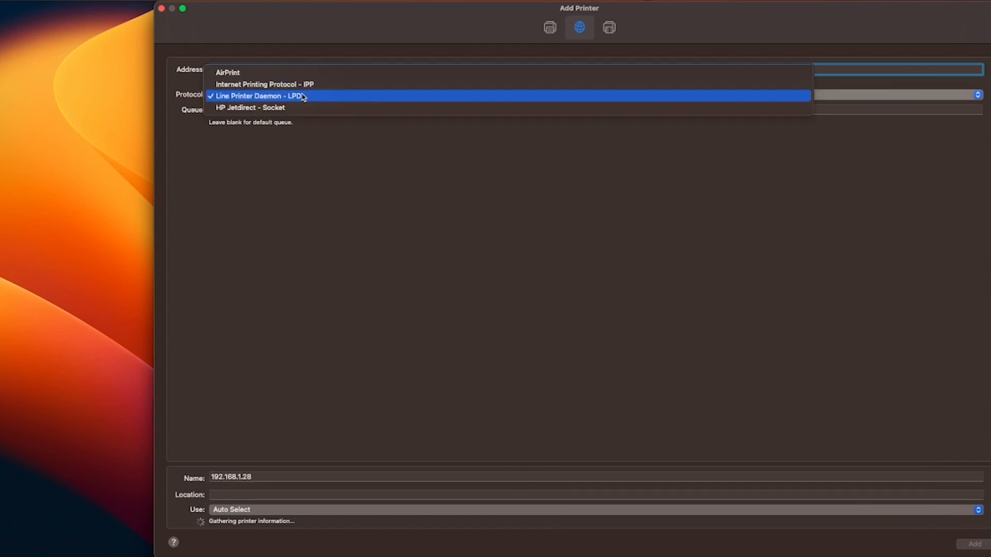
{"action": "left_click", "coordinate": [259, 96]}
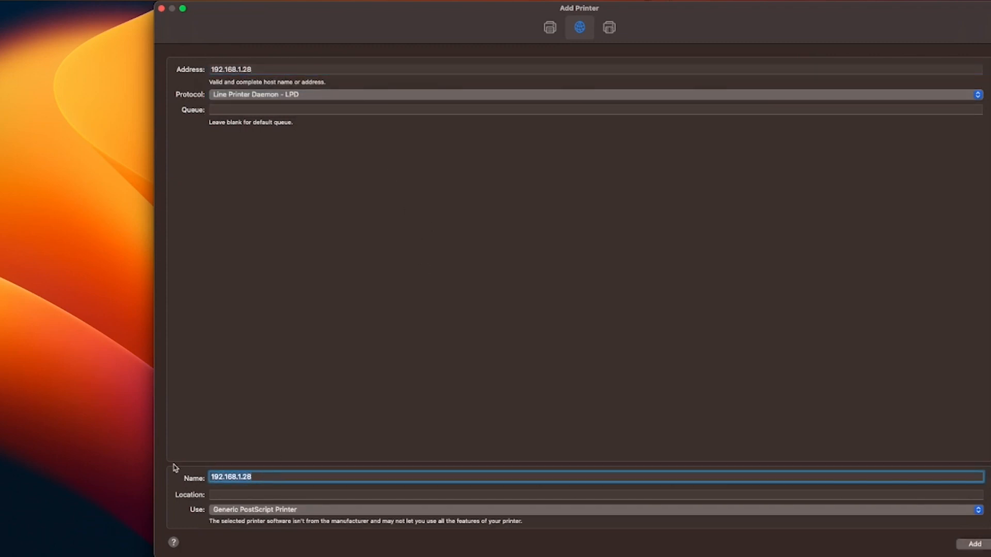
{"action": "type", "text": "My Kyocera"}
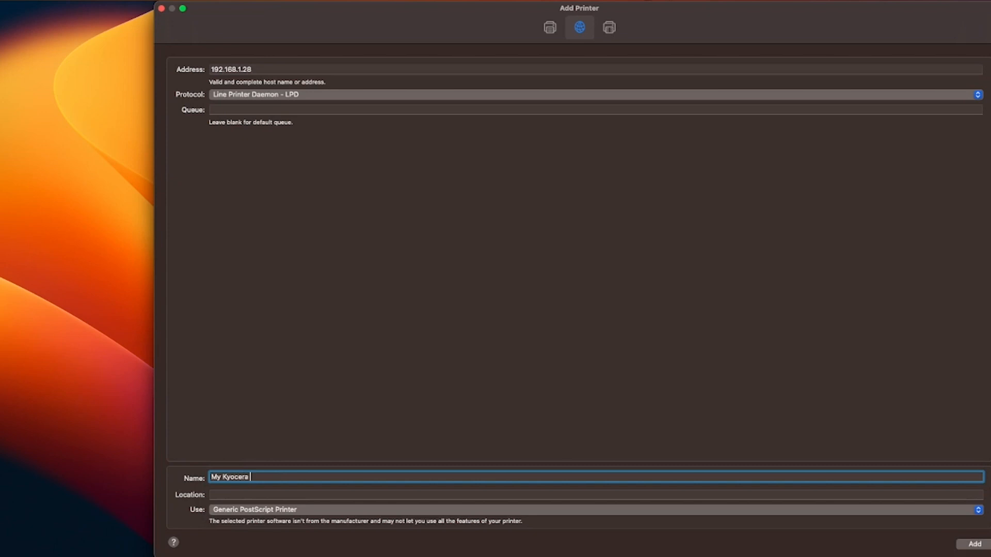
{"action": "left_click", "coordinate": [594, 509]}
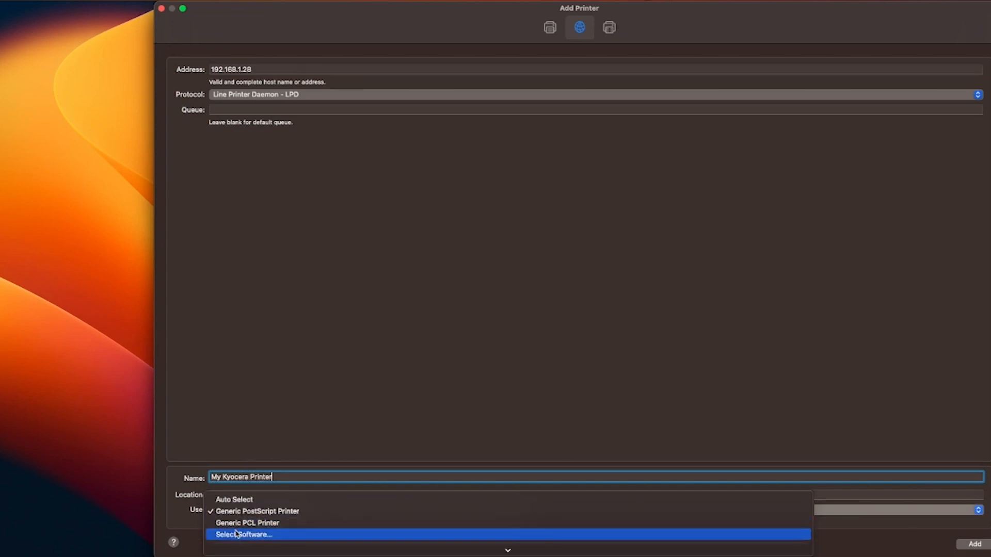
Pick the Kyocera ECOSYS PA4000cx KPDL driver, add the printer, and accept its options
{"action": "left_click", "coordinate": [243, 535]}
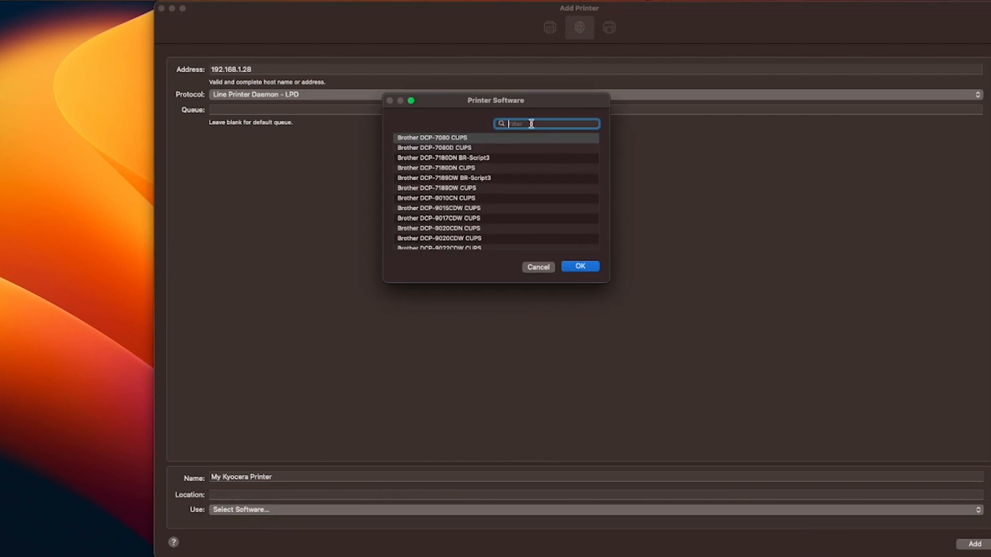
{"action": "type", "text": "PA4000cx"}
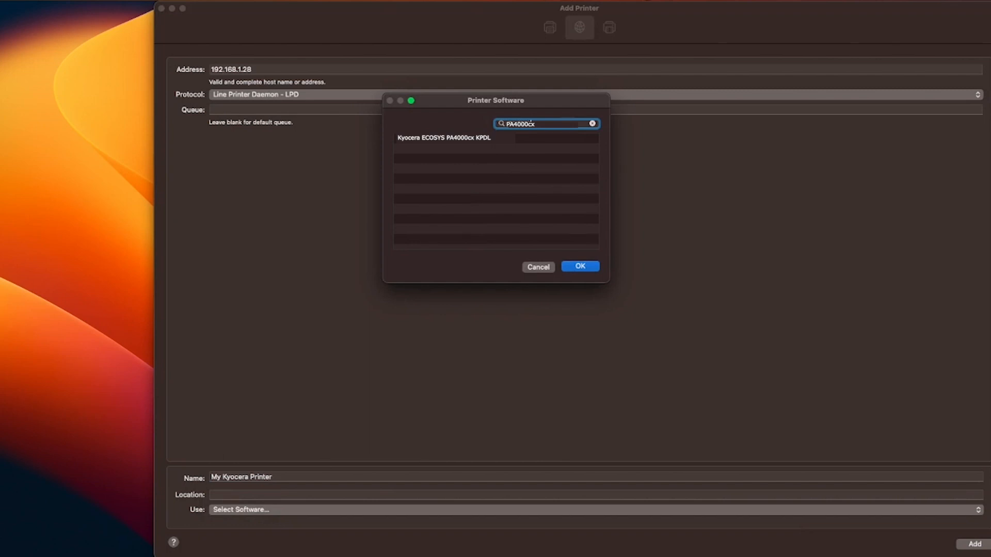
{"action": "left_click", "coordinate": [443, 137]}
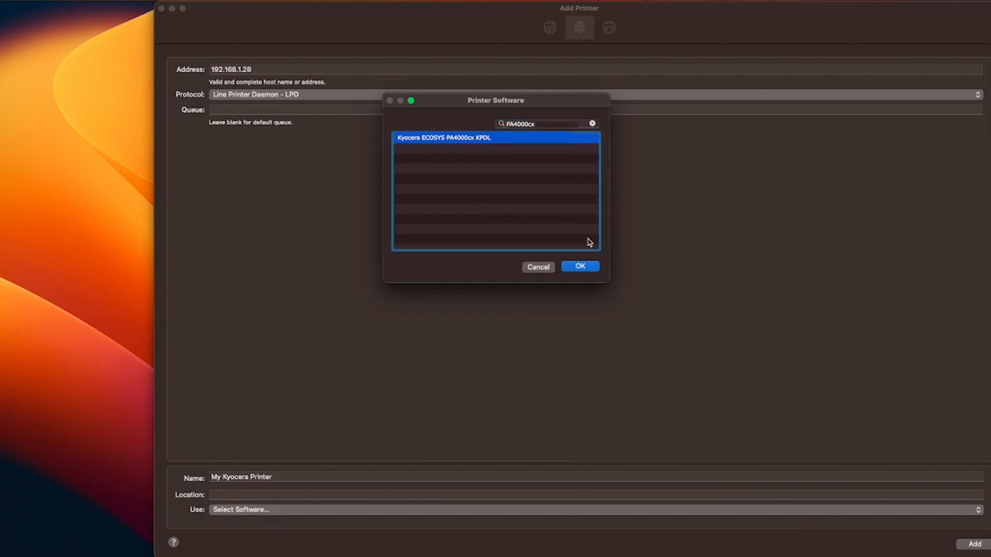
{"action": "left_click", "coordinate": [579, 267]}
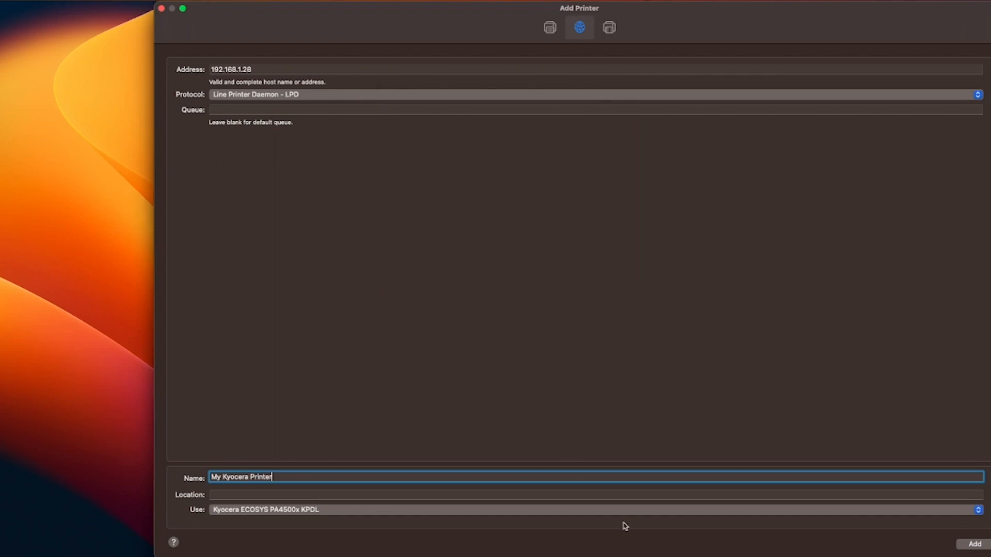
{"action": "mouse_move", "coordinate": [956, 537]}
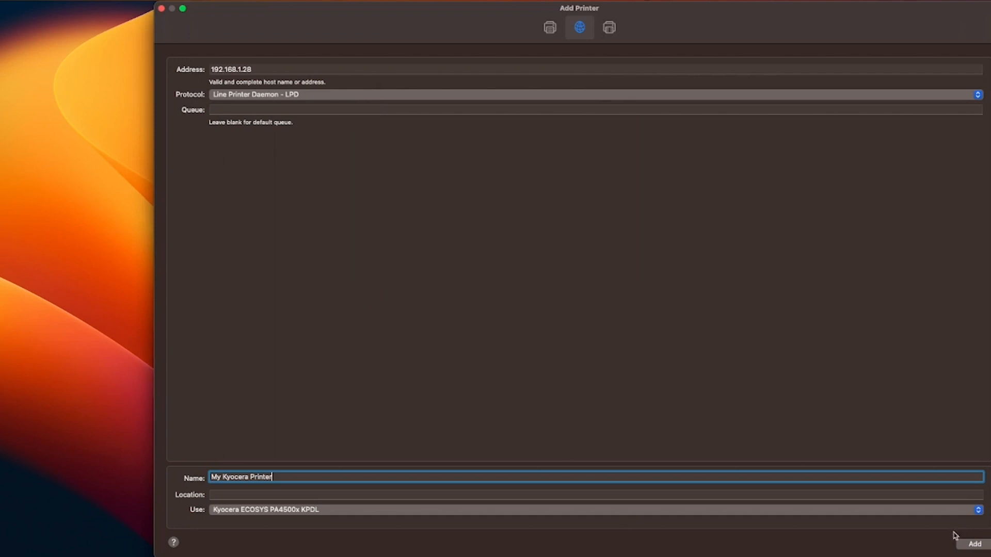
{"action": "left_click", "coordinate": [973, 544]}
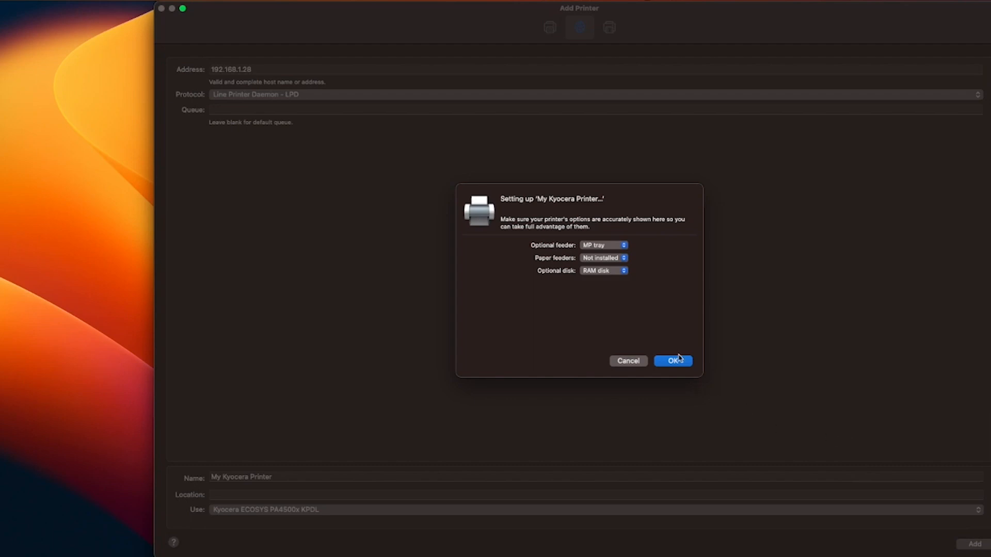
{"action": "left_click", "coordinate": [672, 361]}
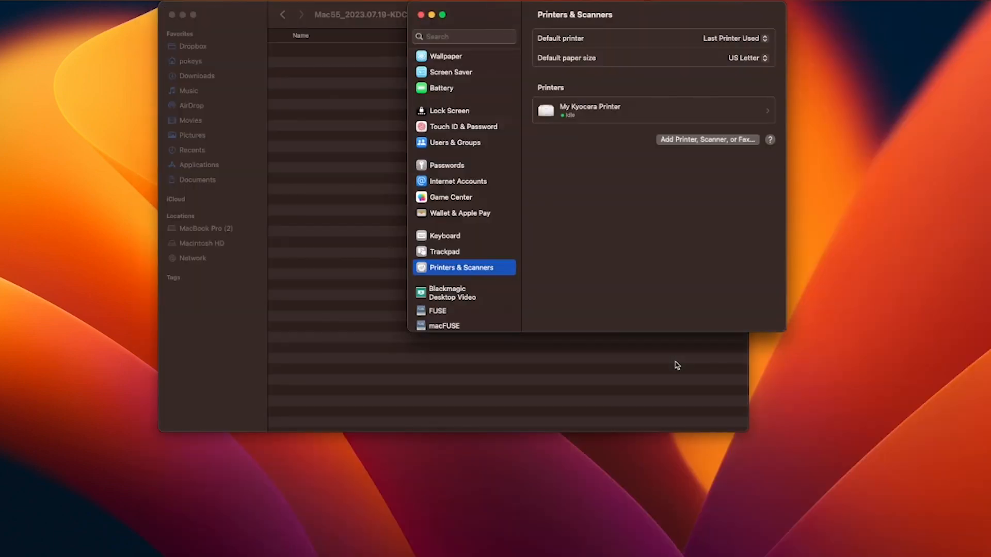
{"action": "mouse_move", "coordinate": [649, 261]}
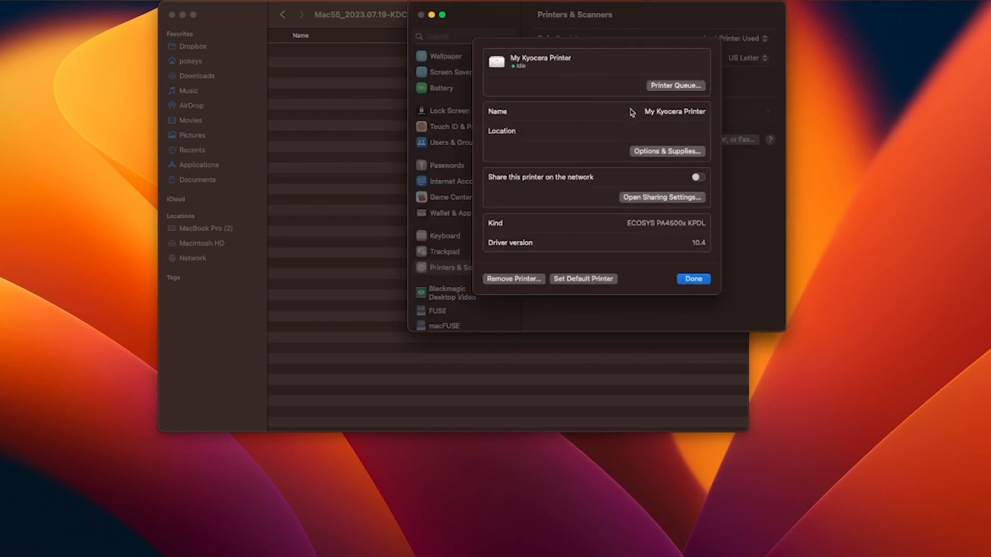
Set My Kyocera Printer as the default printer and close its details sheet
{"action": "double_click", "coordinate": [674, 112]}
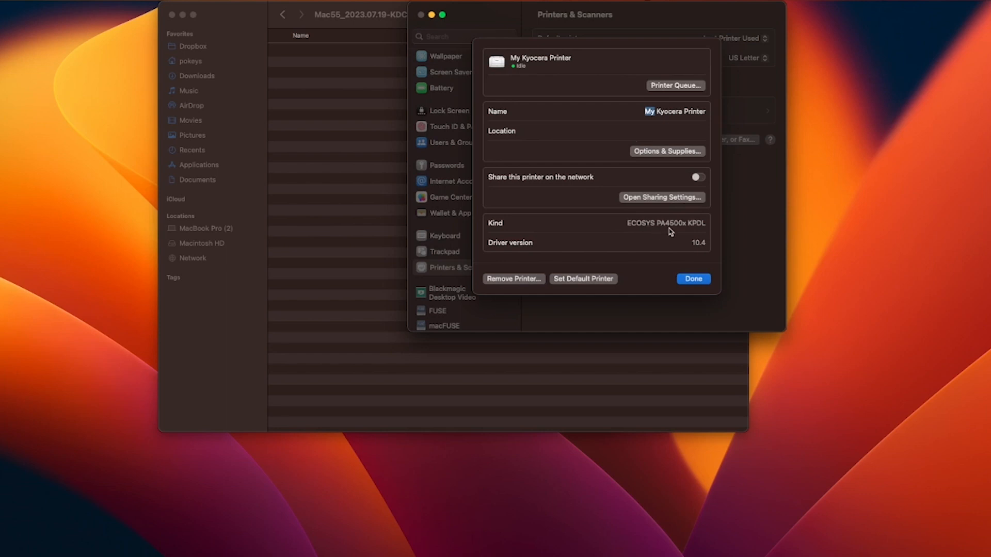
{"action": "mouse_move", "coordinate": [586, 284]}
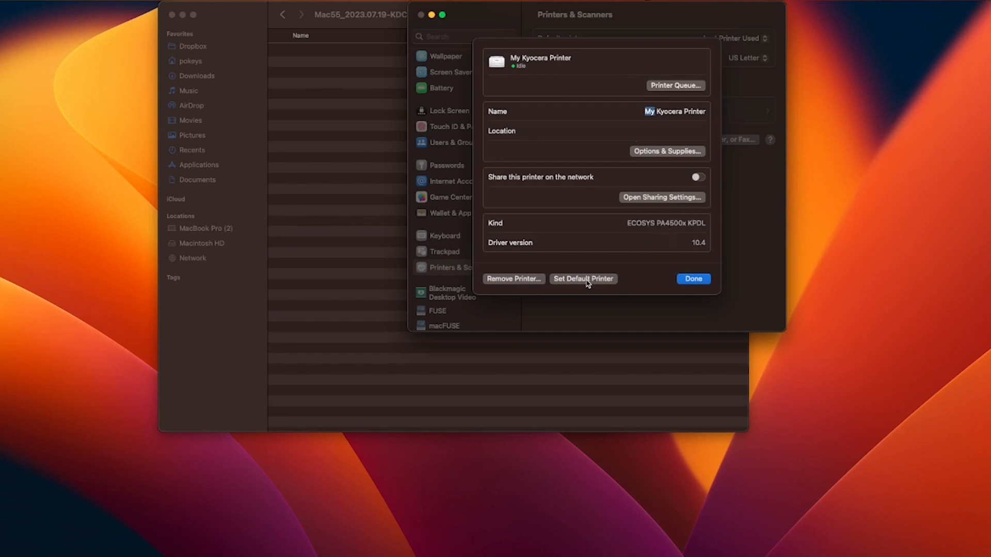
{"action": "left_click", "coordinate": [583, 278]}
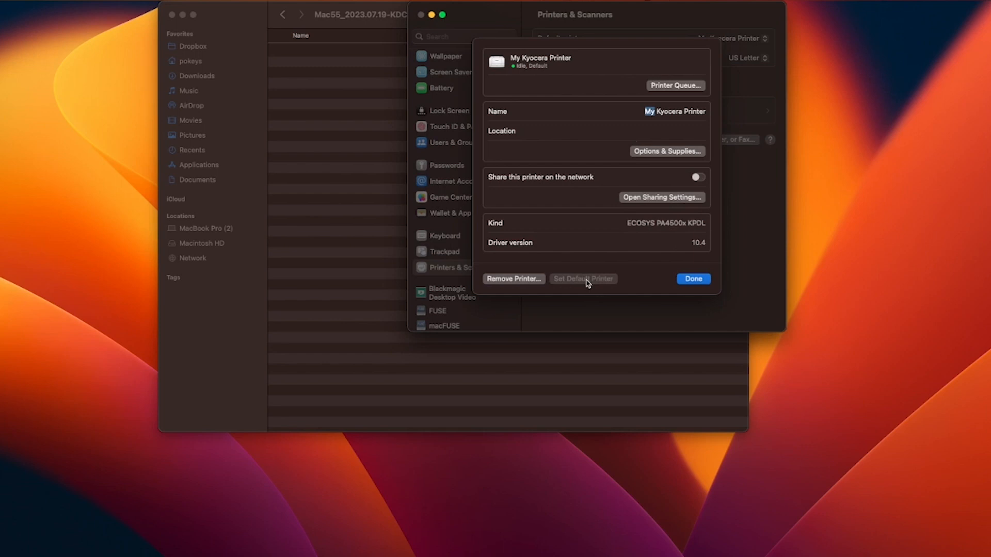
{"action": "left_click", "coordinate": [692, 279]}
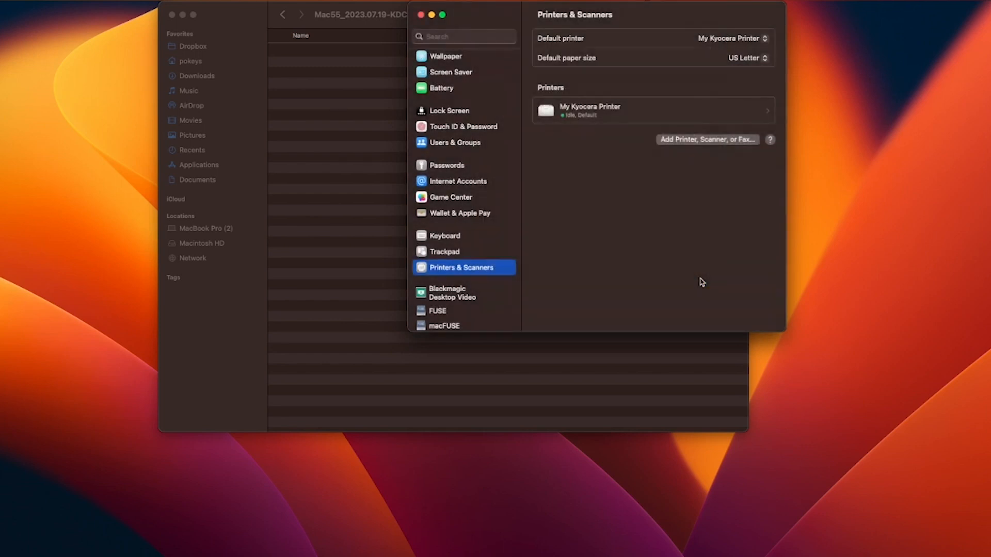